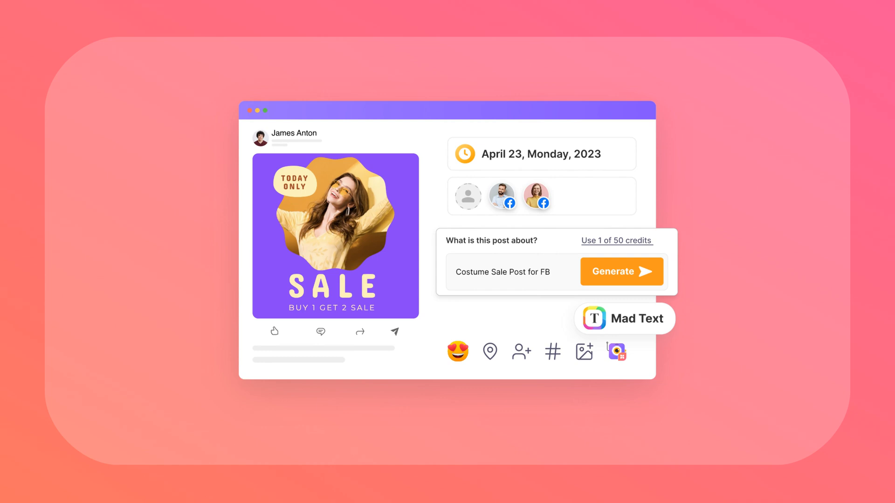
Generate a Mad Text caption for the 'Costume Sale Post for FB' topic
{"action": "left_click", "coordinate": [551, 351]}
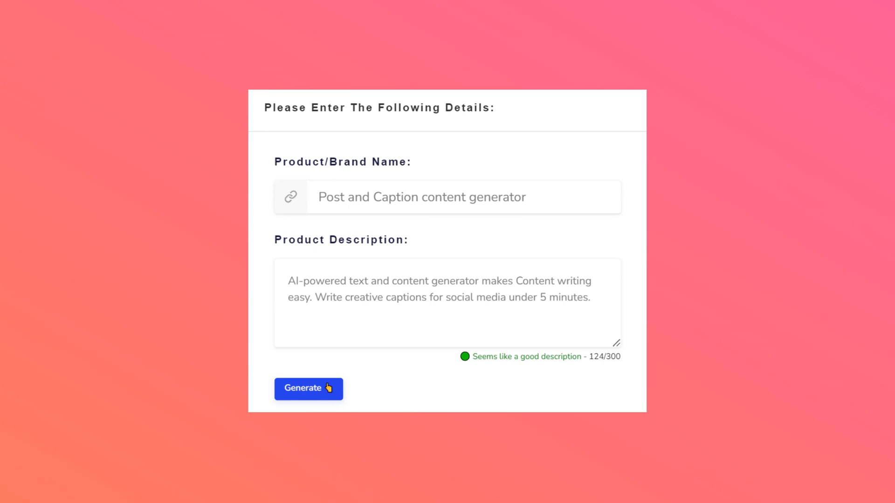
Generate Writecream captions from the Post and Caption generator's product name and description
{"action": "left_click", "coordinate": [309, 388]}
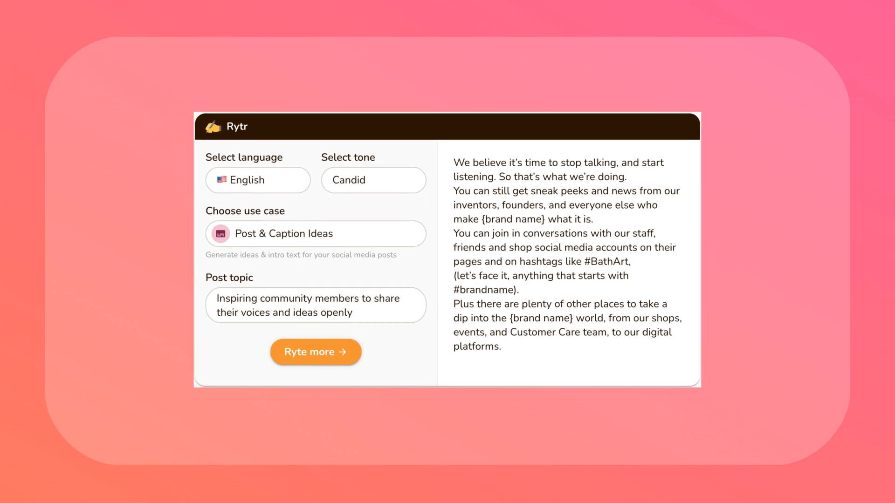